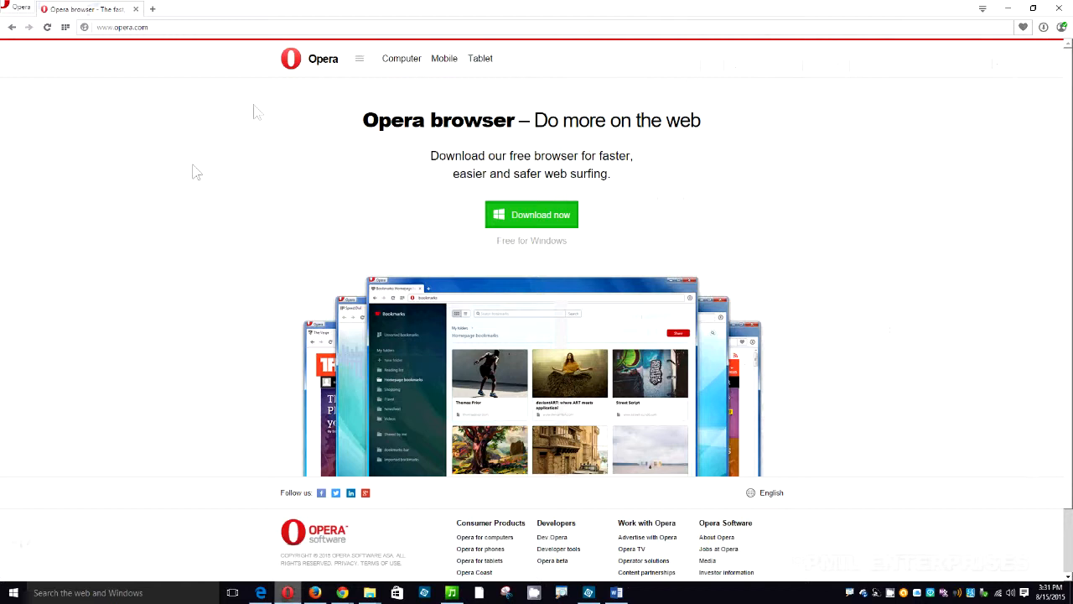
{"action": "mouse_move", "coordinate": [243, 176]}
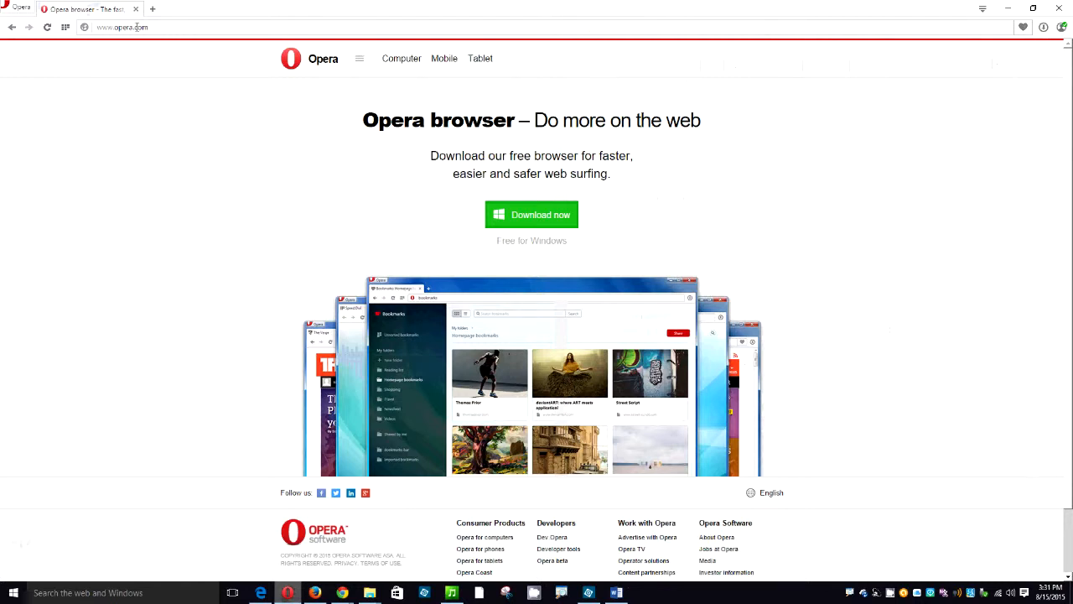
{"action": "left_click", "coordinate": [122, 27]}
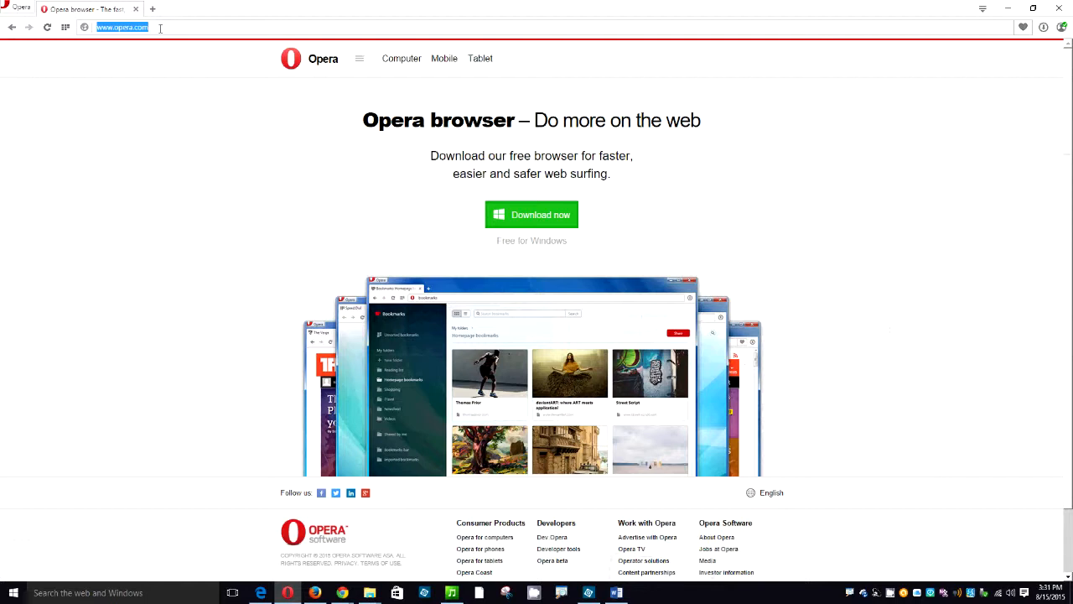
Step: Load msn.com in the current tab, replacing the opera.com download page
{"action": "type", "text": "m"}
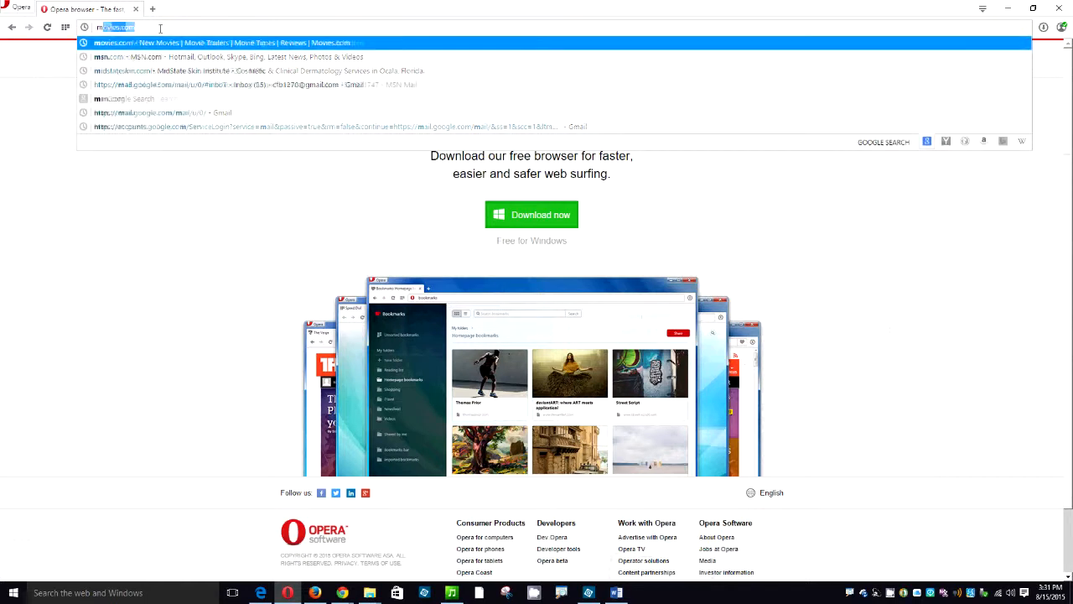
{"action": "type", "text": "msn.com"}
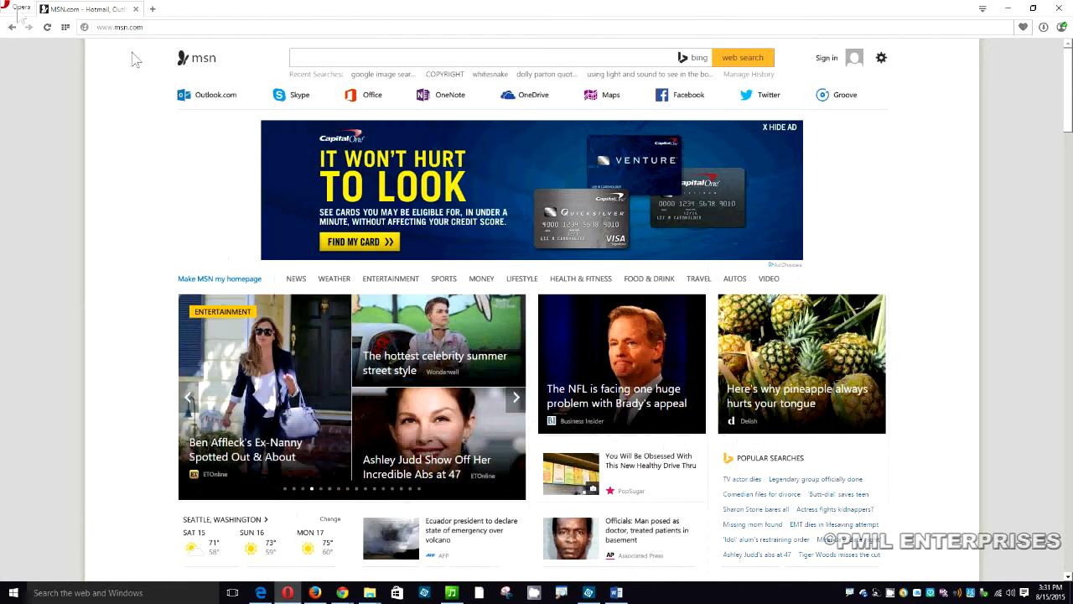
{"action": "mouse_move", "coordinate": [8, 8]}
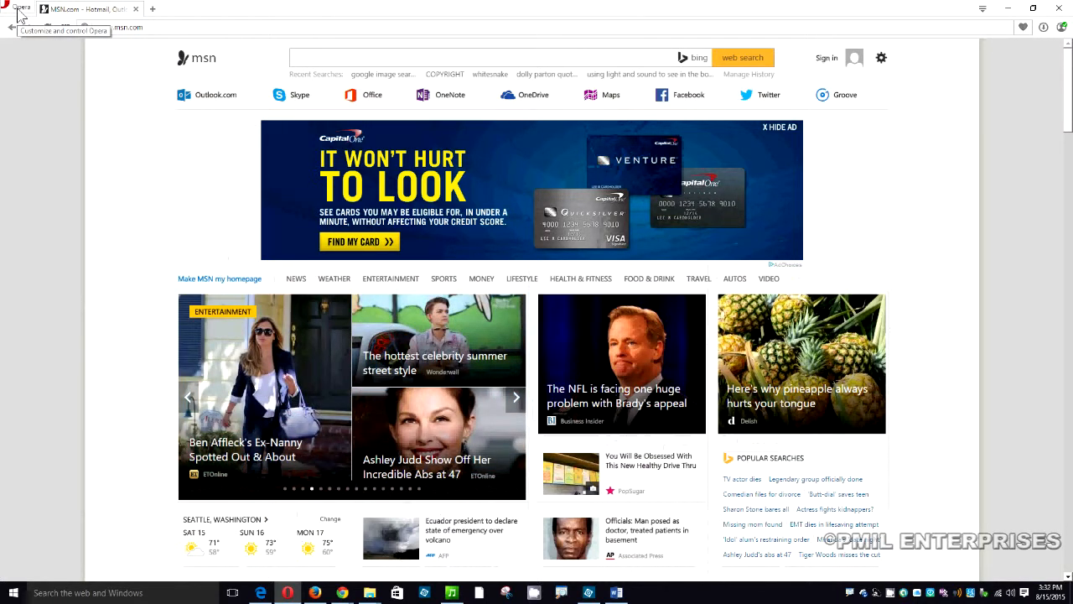
Step: Open Opera's Settings page from the main menu in a new tab
{"action": "left_click", "coordinate": [21, 7]}
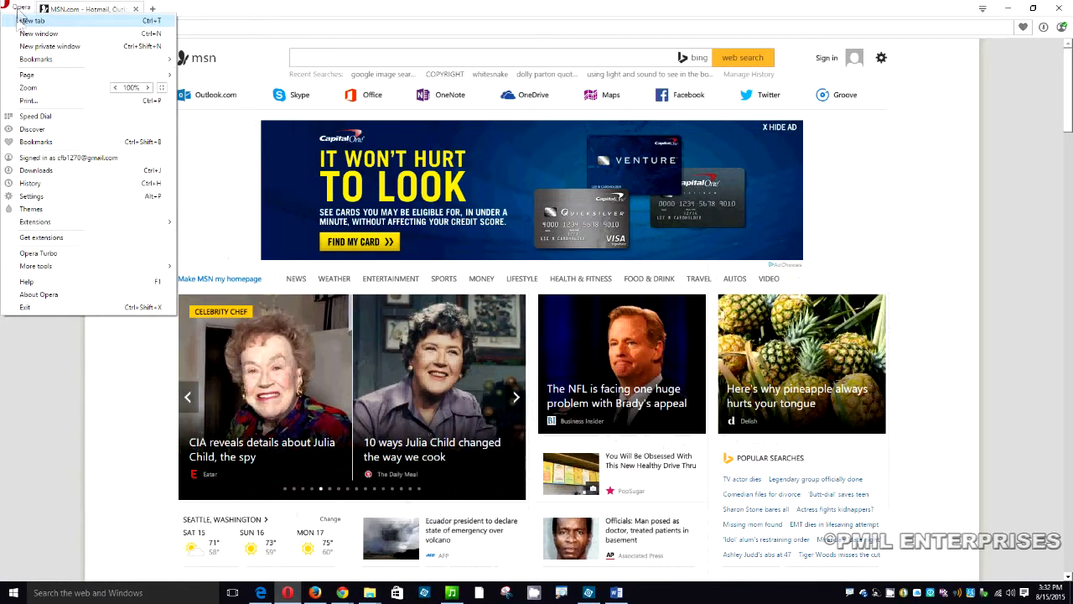
{"action": "mouse_move", "coordinate": [39, 33]}
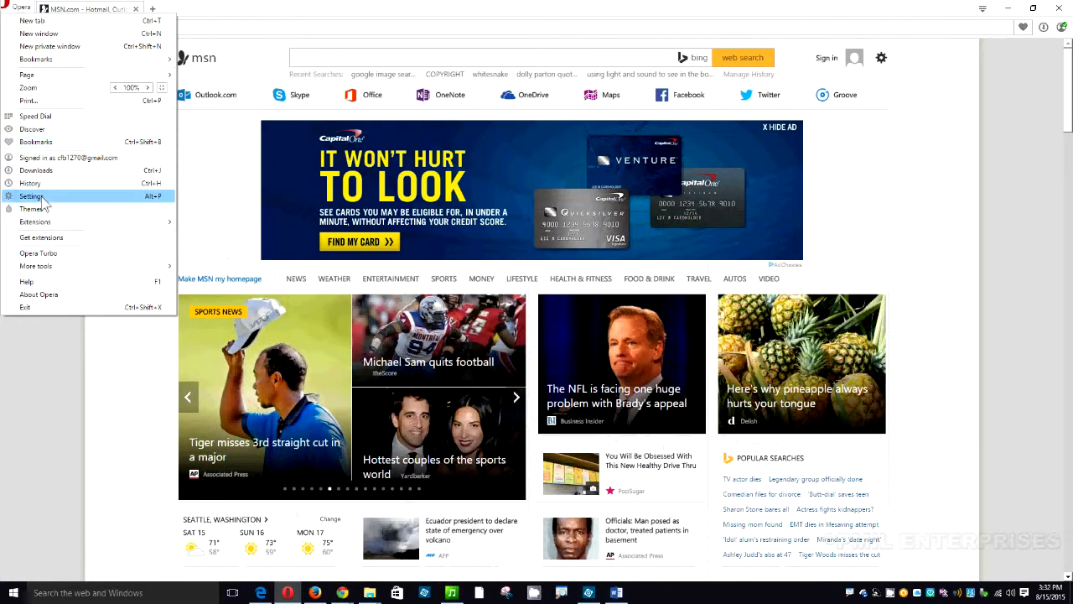
{"action": "left_click", "coordinate": [32, 195]}
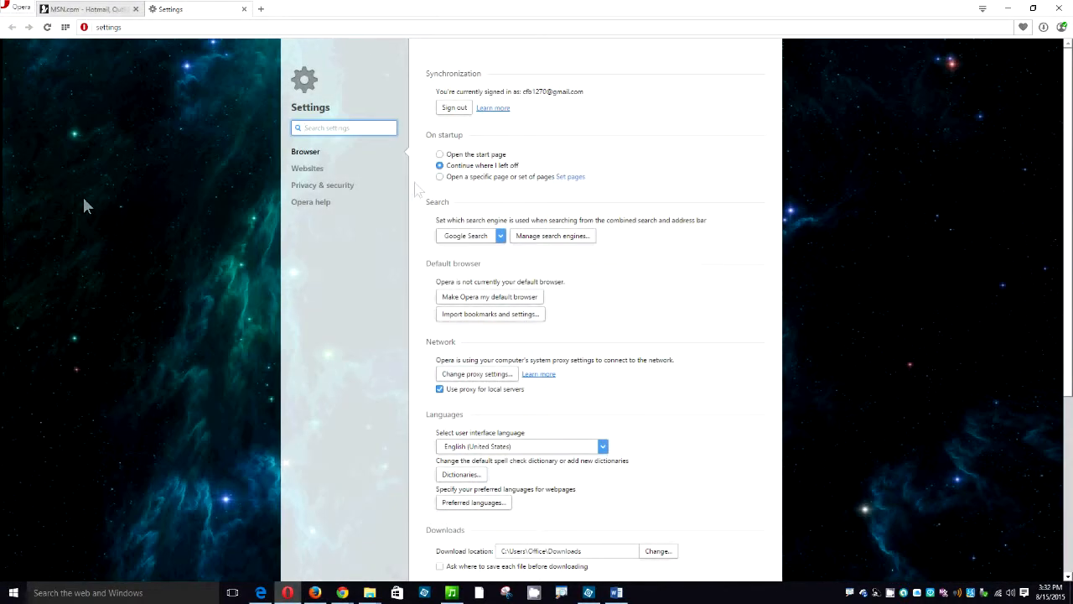
{"action": "mouse_move", "coordinate": [453, 185]}
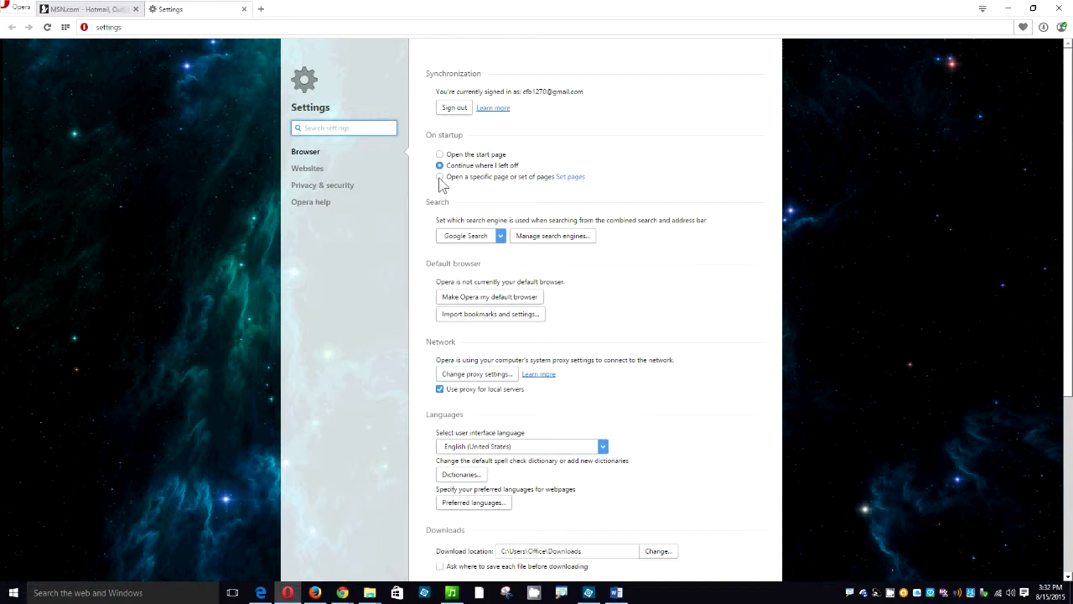
Step: Set startup to open specific pages, adding the current MSN page as the startup page
{"action": "left_click", "coordinate": [439, 177]}
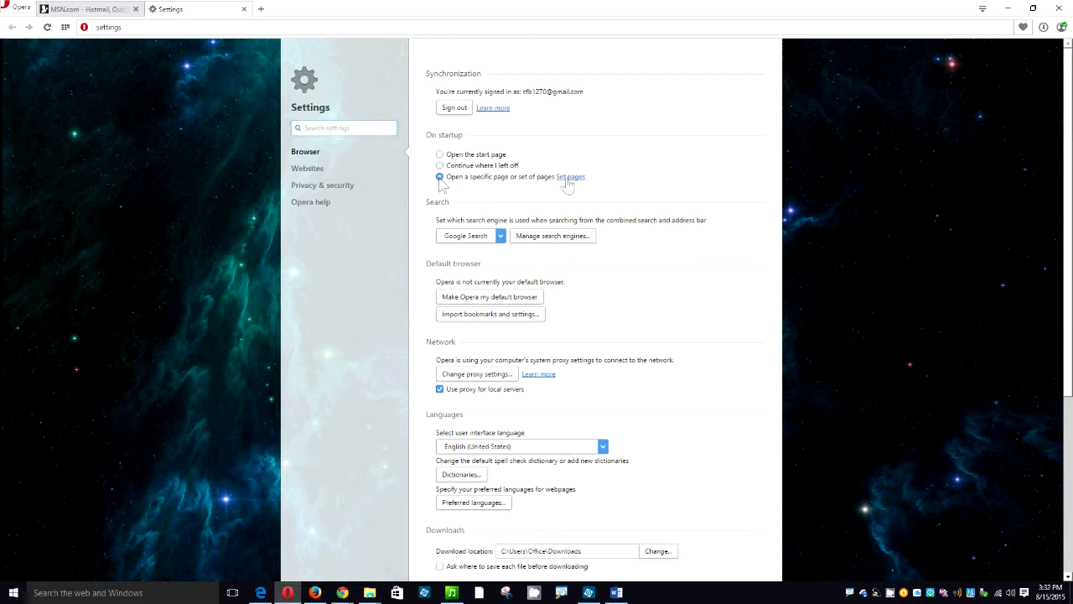
{"action": "left_click", "coordinate": [571, 177]}
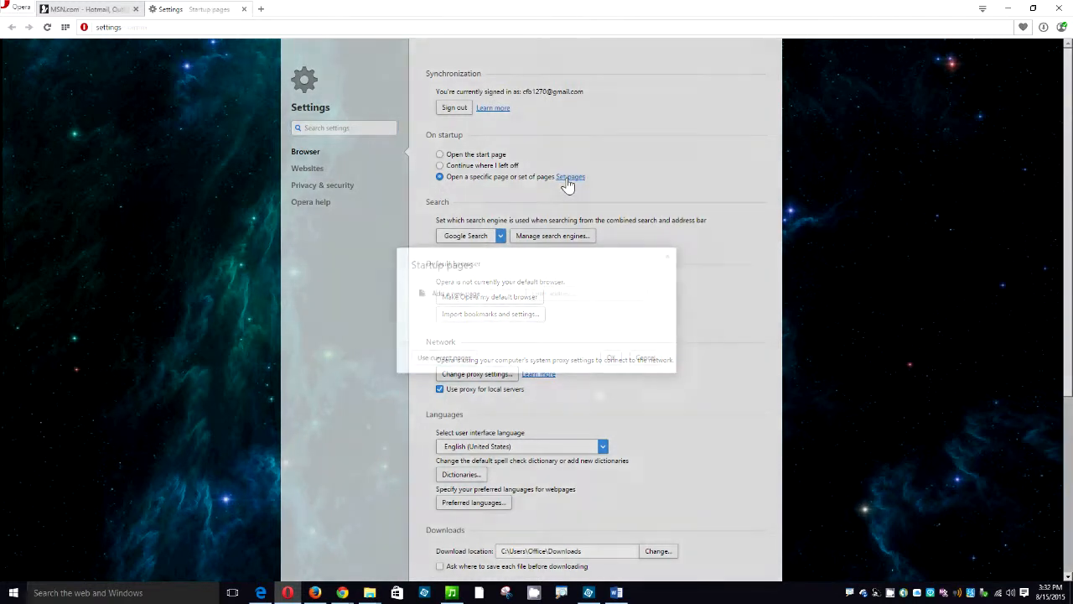
{"action": "left_click", "coordinate": [570, 176]}
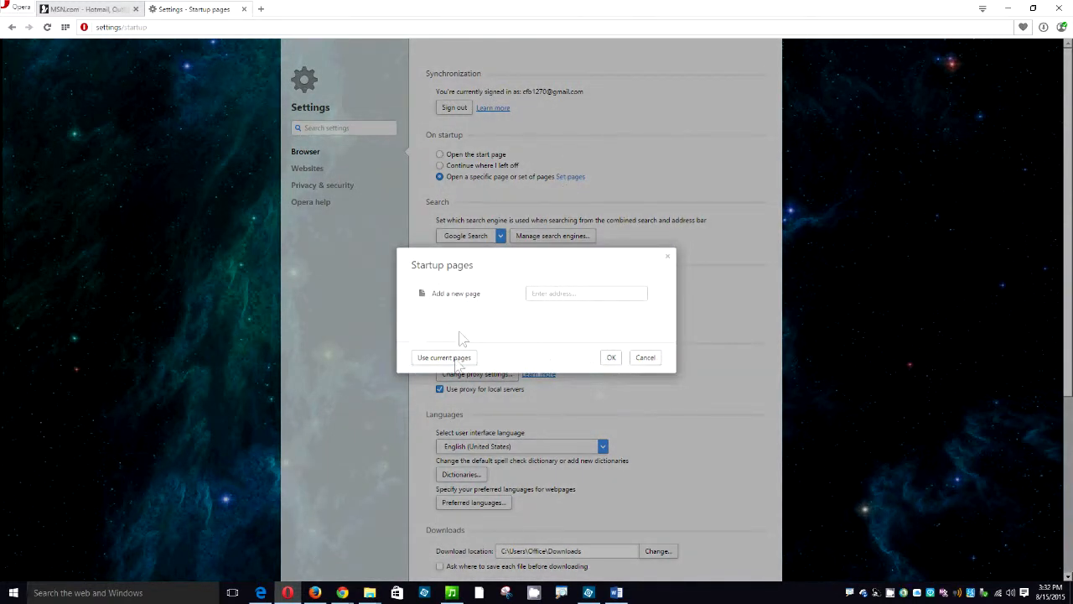
{"action": "left_click", "coordinate": [444, 357]}
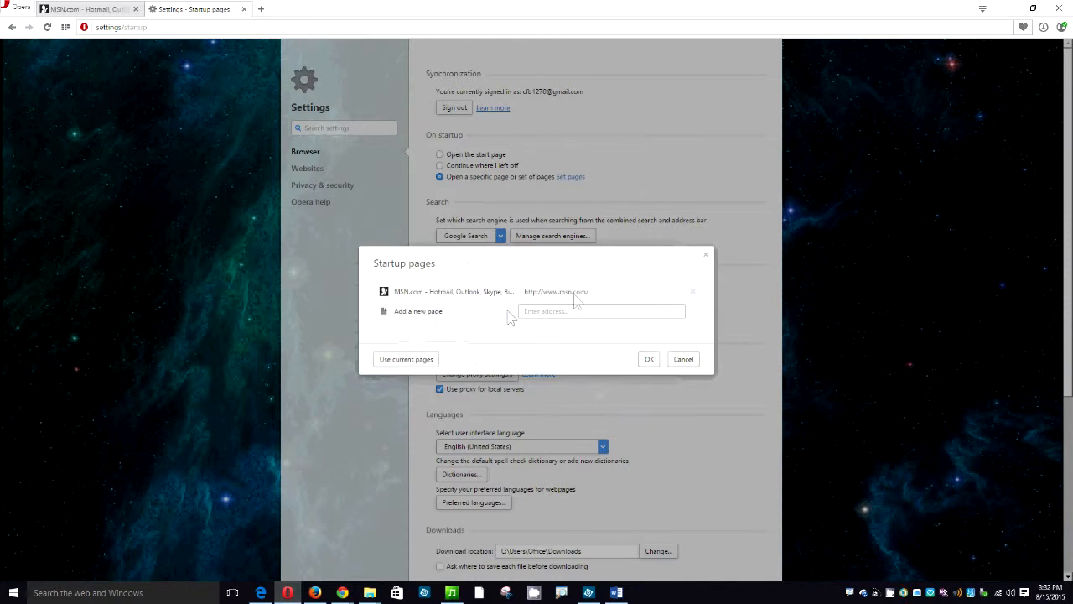
{"action": "mouse_move", "coordinate": [633, 364]}
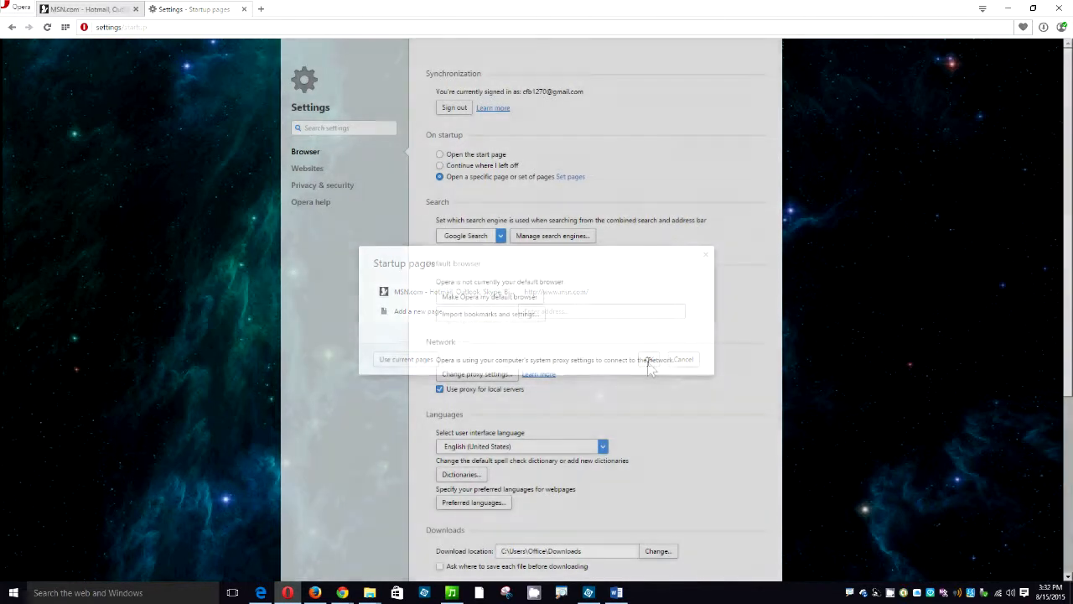
{"action": "left_click", "coordinate": [684, 358]}
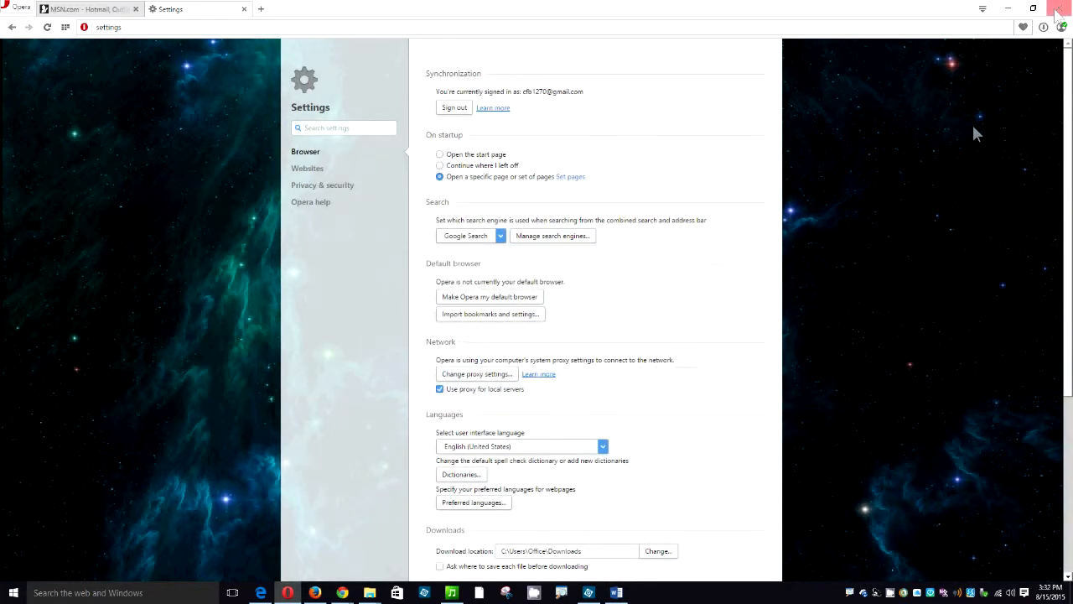
{"action": "mouse_move", "coordinate": [1058, 12]}
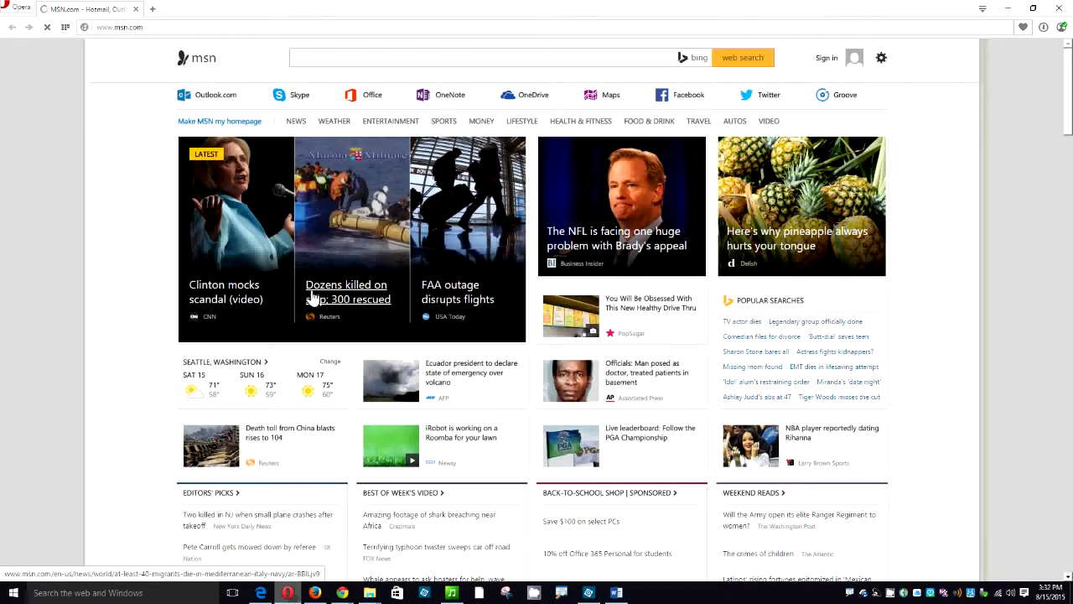
Step: Close and relaunch Opera, confirming it starts on the MSN home page
{"action": "left_click", "coordinate": [495, 57]}
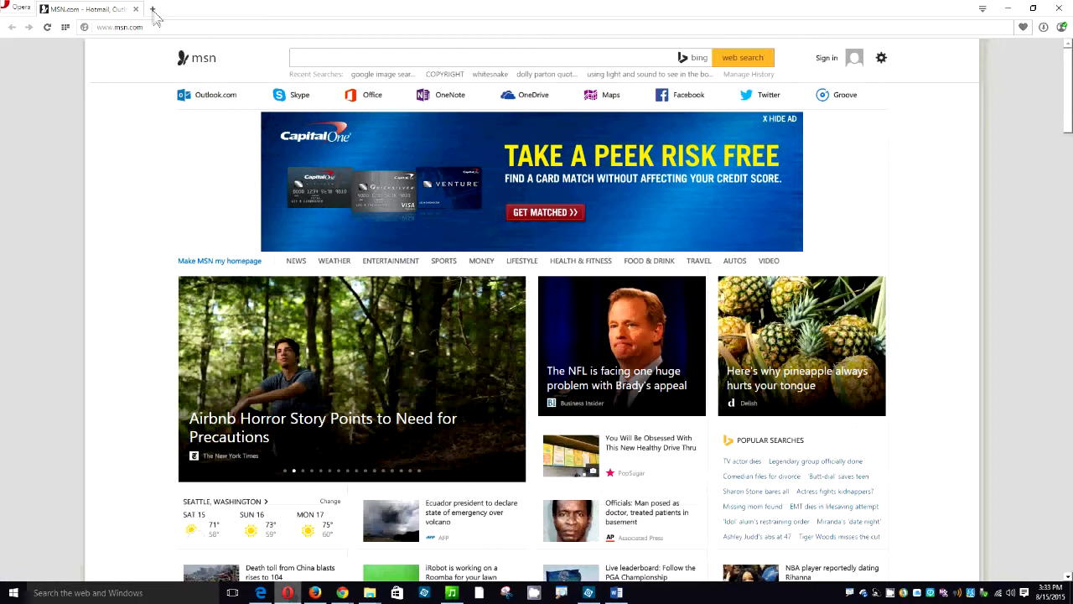
Step: Open Yahoo in a new tab, then open another tab for the next address
{"action": "left_click", "coordinate": [154, 9]}
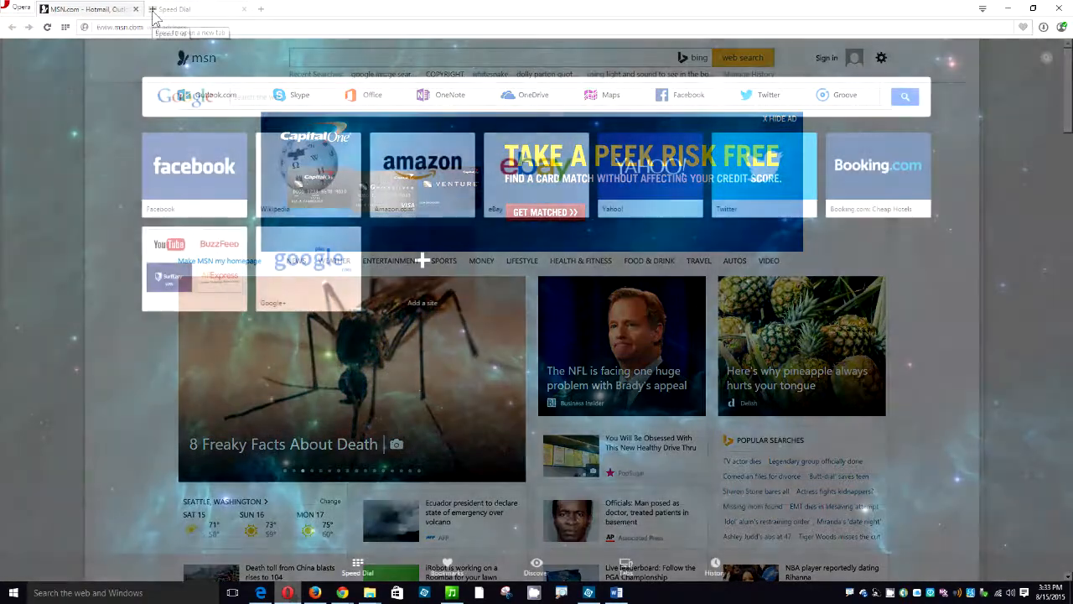
{"action": "left_click", "coordinate": [173, 9]}
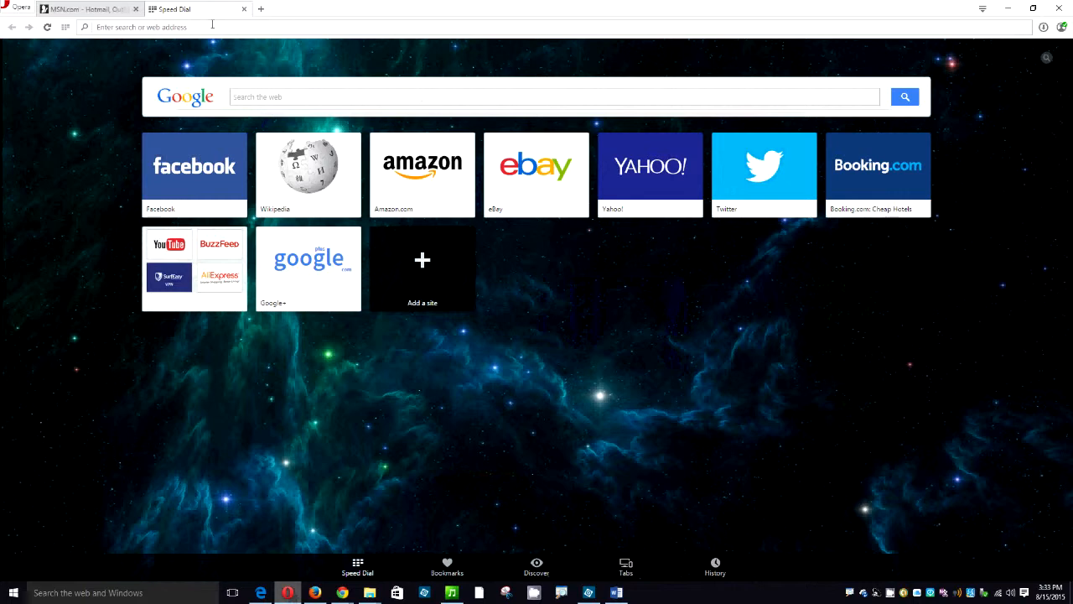
{"action": "type", "text": "yahoo.com"}
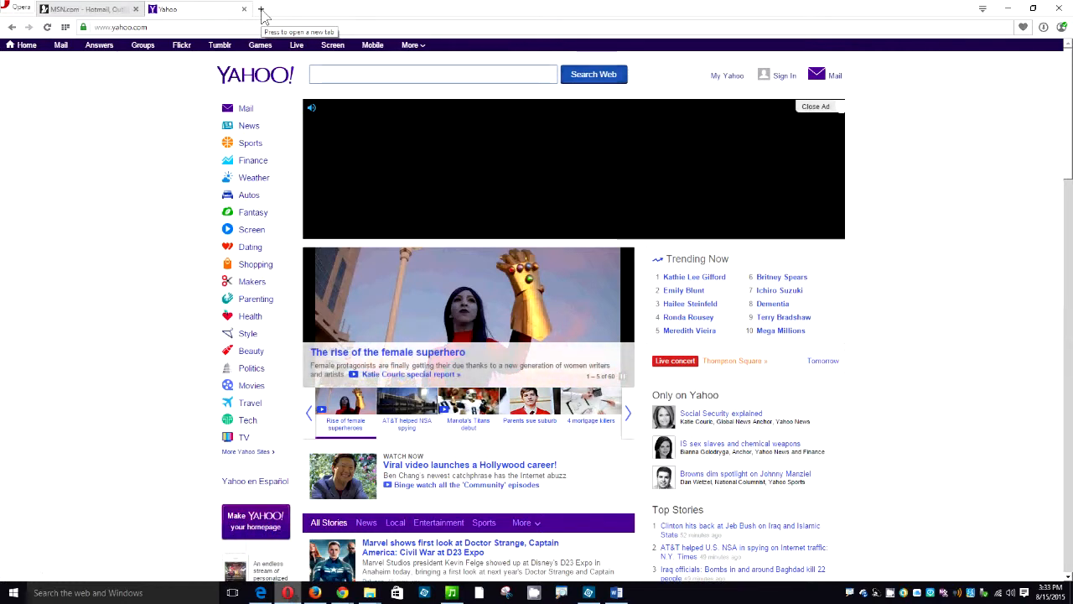
{"action": "left_click", "coordinate": [260, 9]}
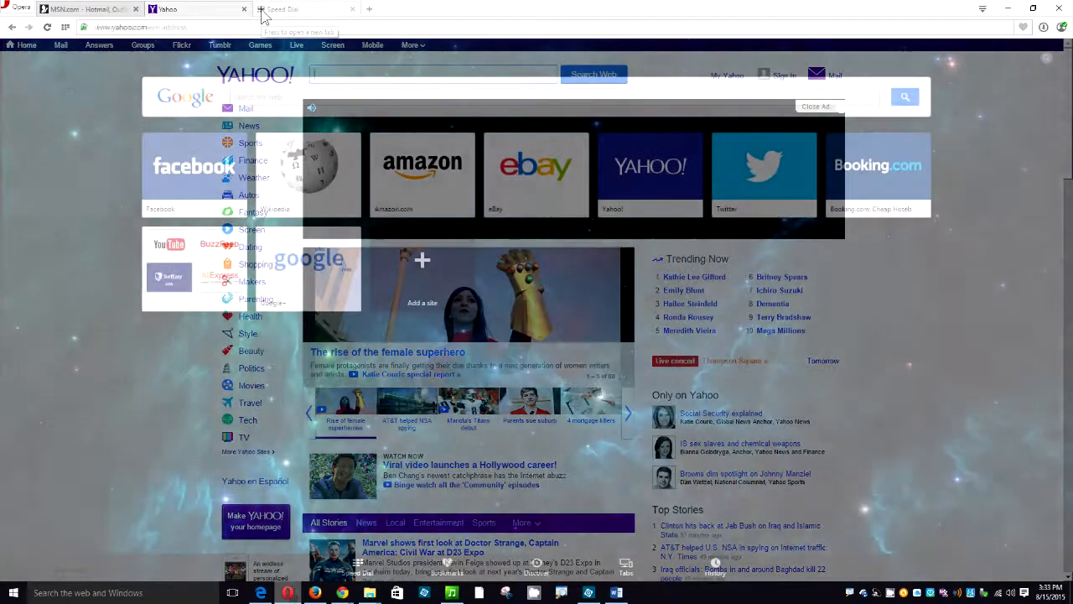
{"action": "left_click", "coordinate": [306, 9]}
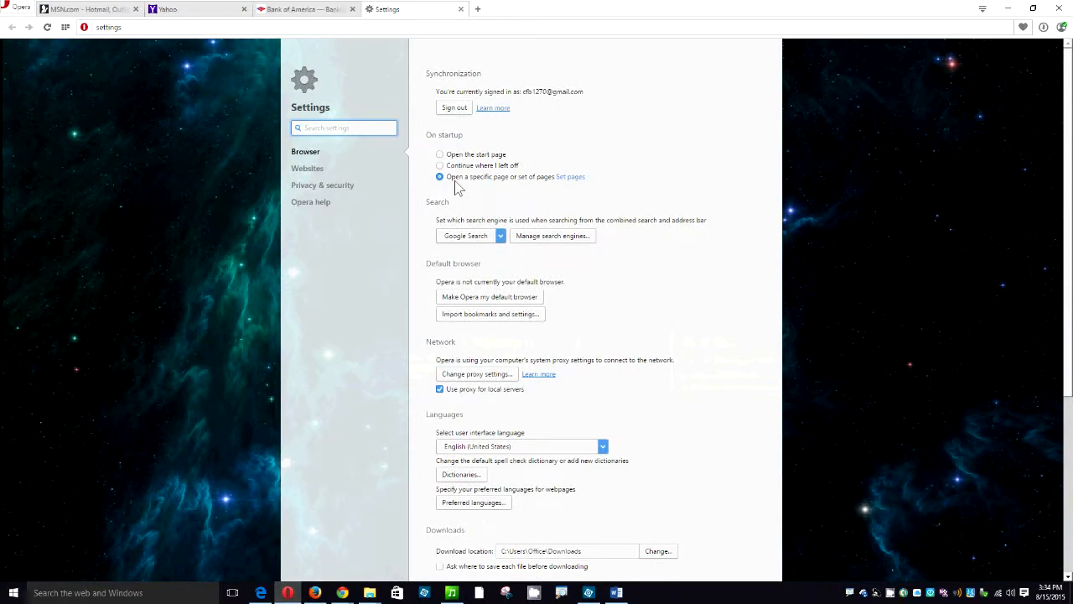
{"action": "mouse_move", "coordinate": [571, 177]}
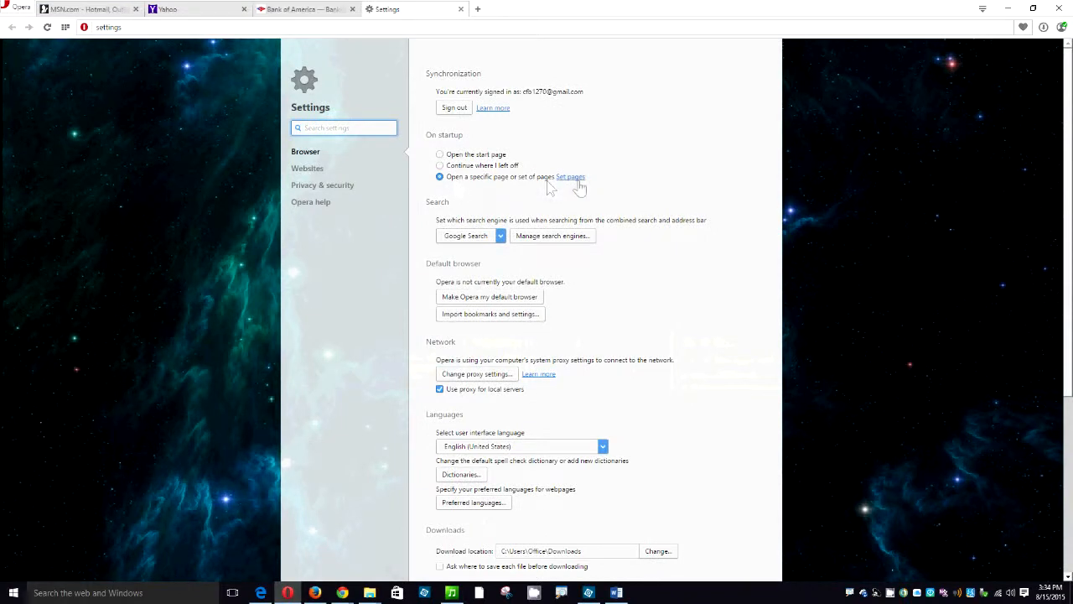
Step: Replace the startup pages with the open MSN, Yahoo and Bank of America tabs
{"action": "left_click", "coordinate": [571, 177]}
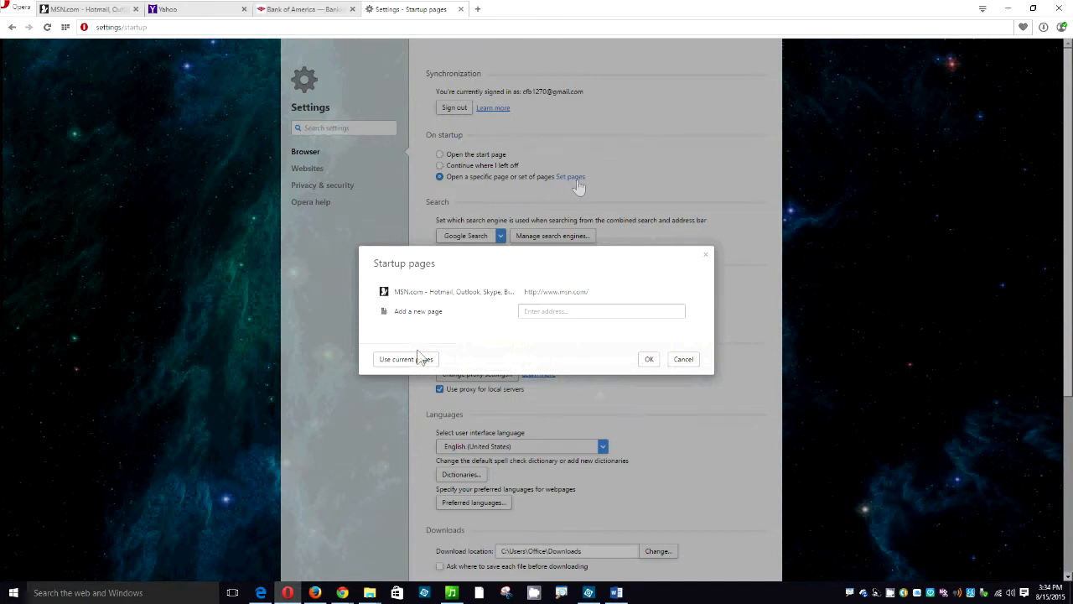
{"action": "left_click", "coordinate": [406, 358]}
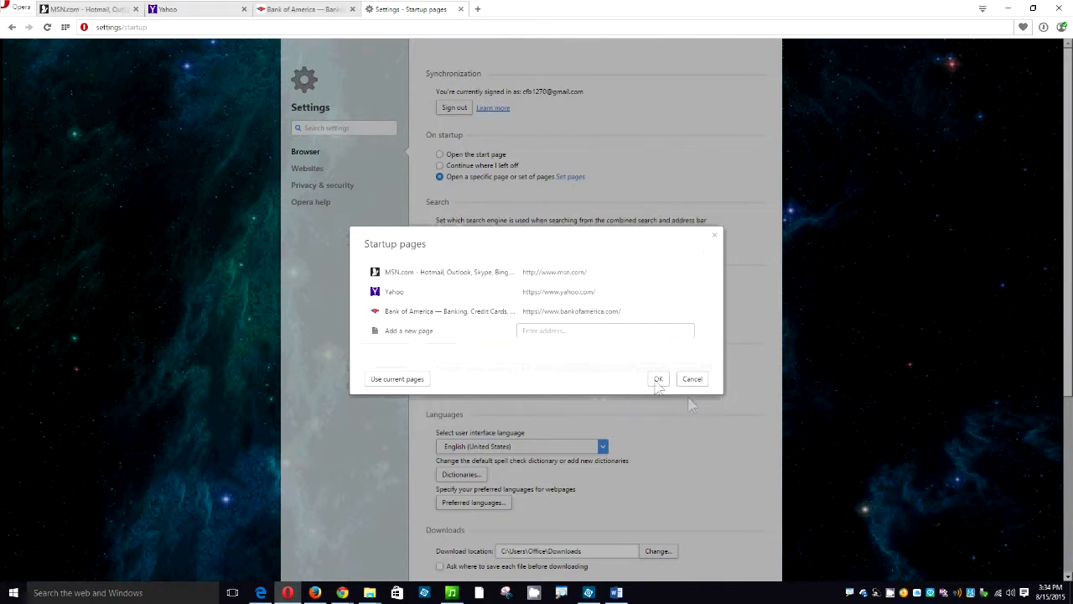
{"action": "left_click", "coordinate": [658, 378]}
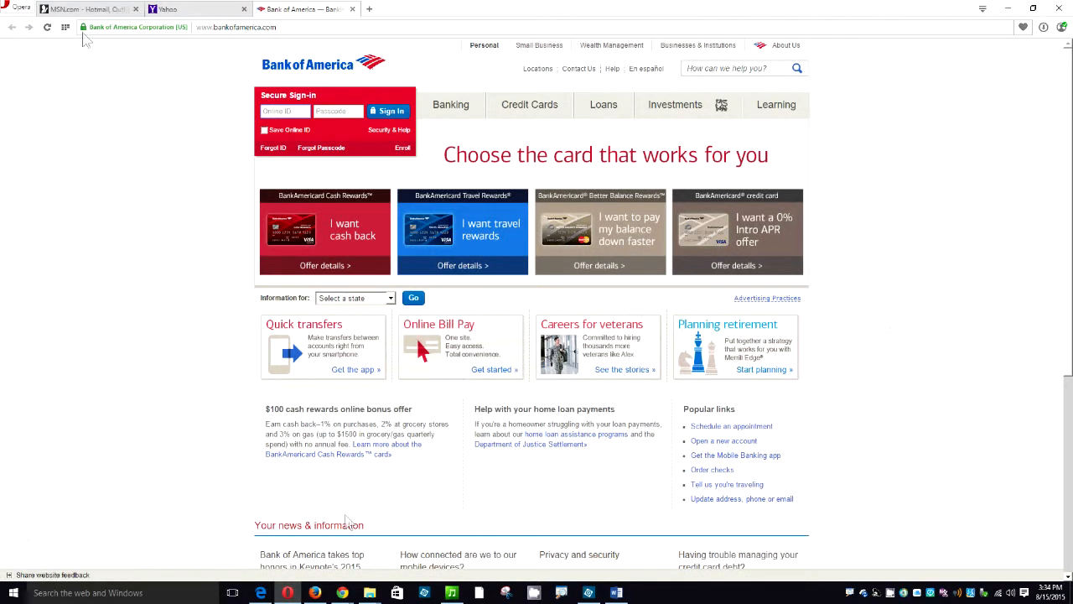
Step: View the Yahoo and Bank of America startup tabs after restarting Opera
{"action": "left_click", "coordinate": [197, 9]}
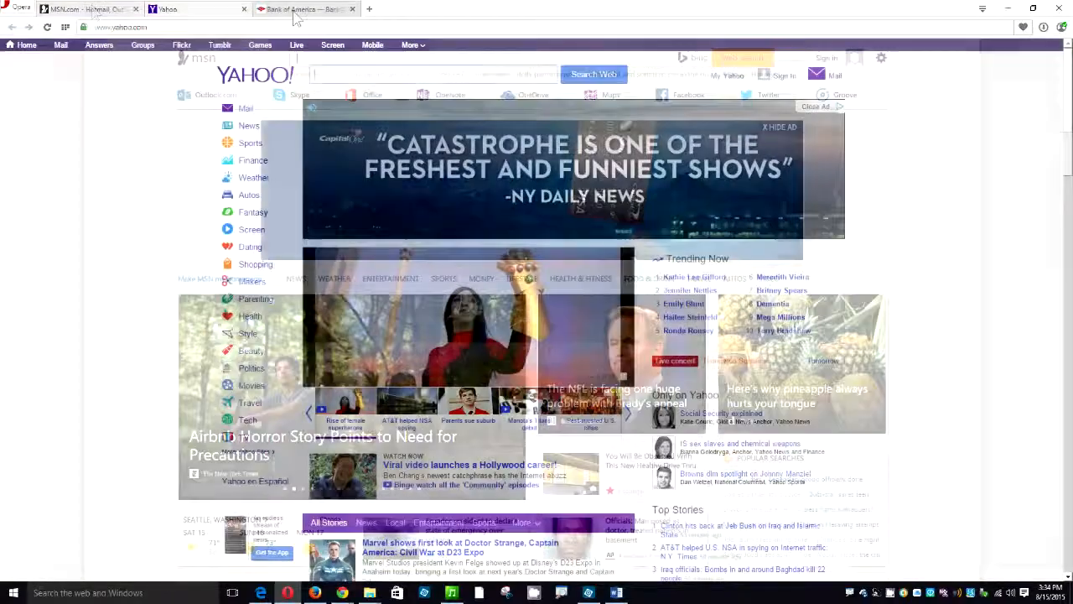
{"action": "left_click", "coordinate": [302, 9]}
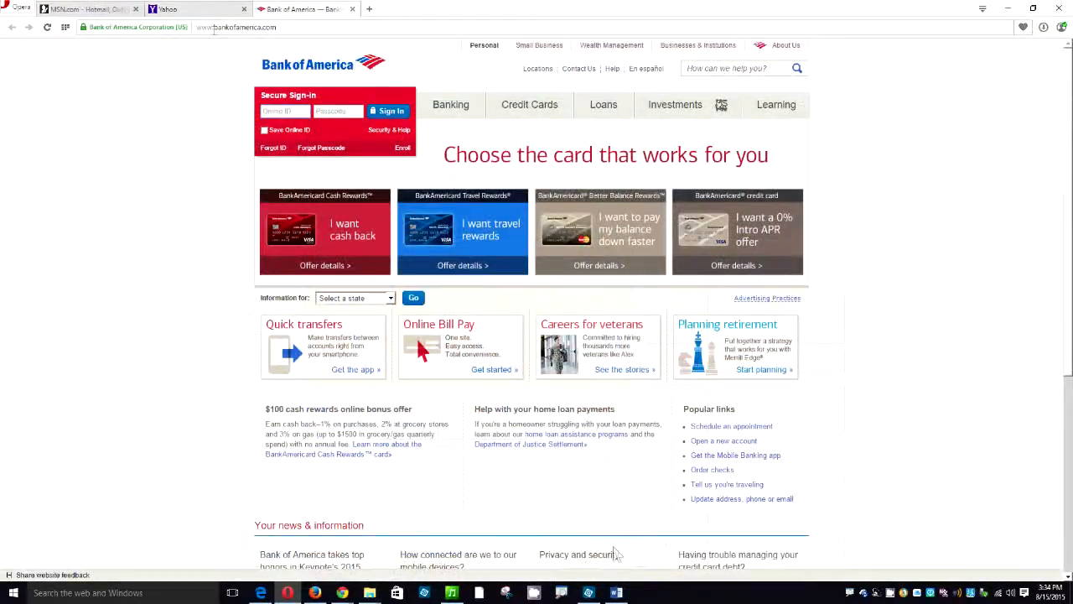